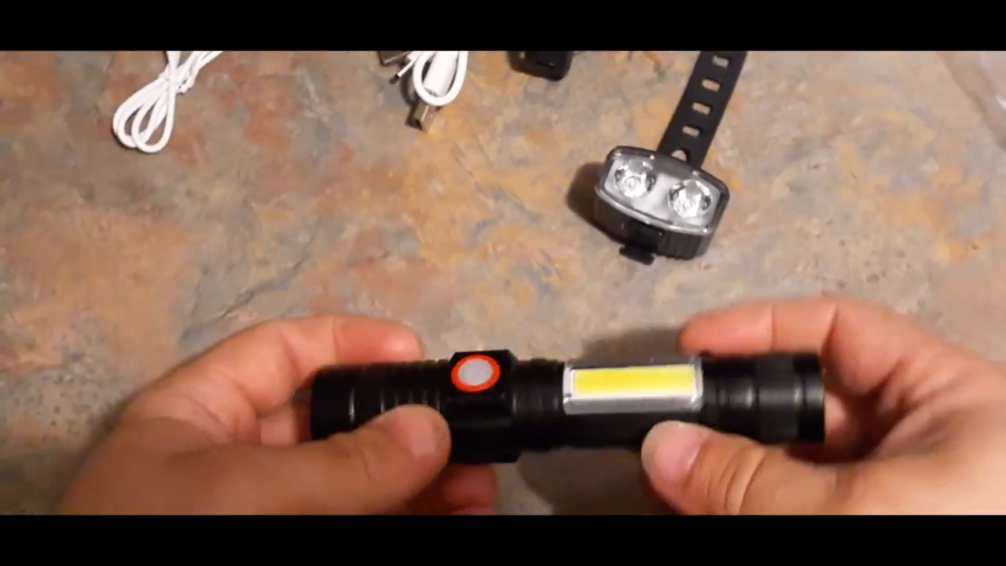
click(469, 372)
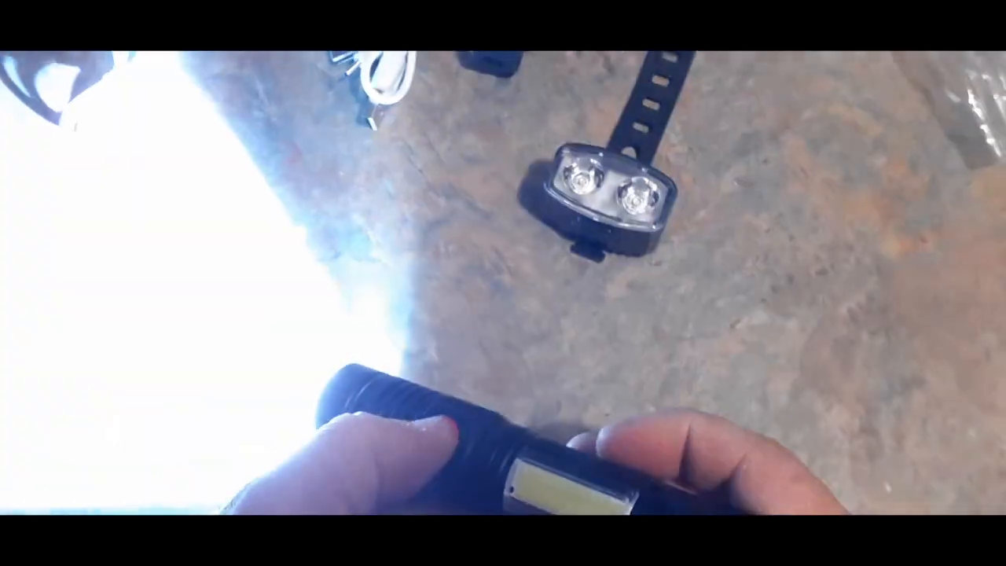